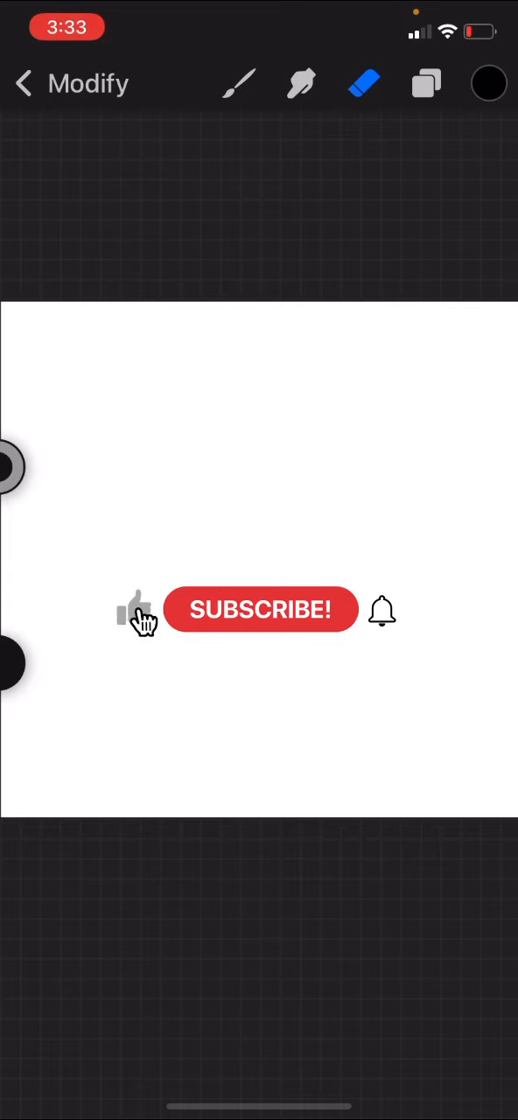
From the Gallery, create a new square white canvas and select the Brush tool
{"action": "left_click", "coordinate": [261, 610]}
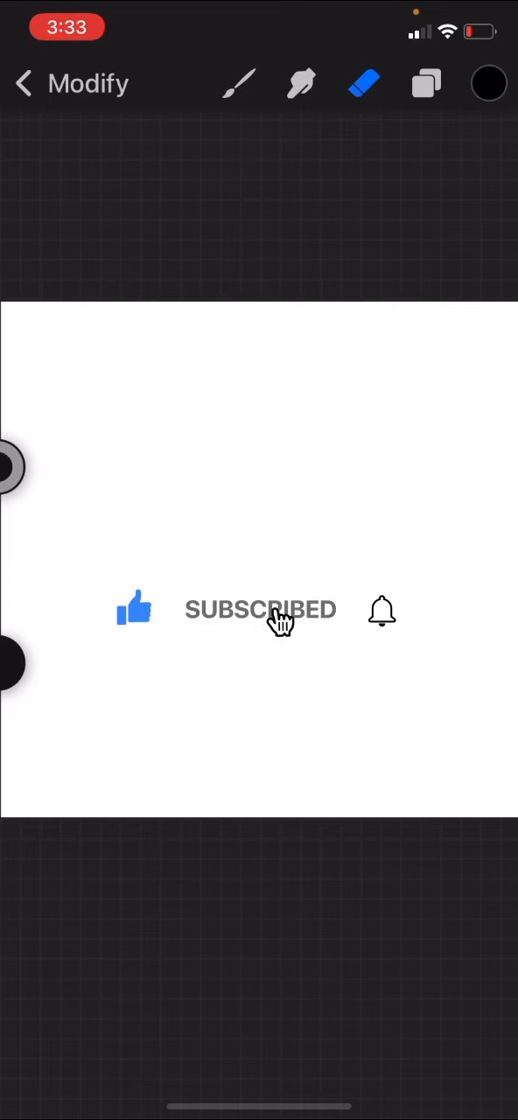
{"action": "left_click", "coordinate": [382, 610]}
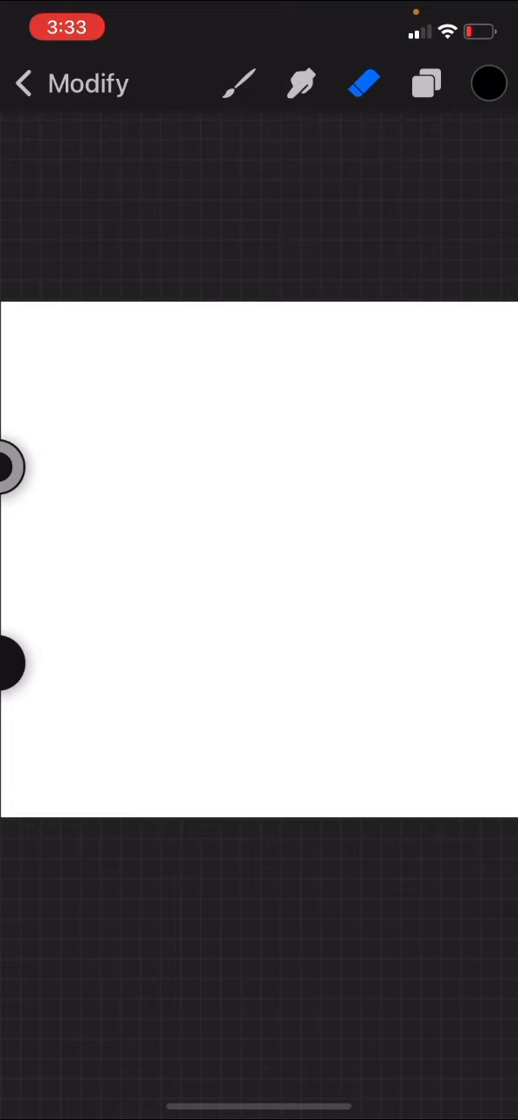
{"action": "left_click", "coordinate": [238, 83]}
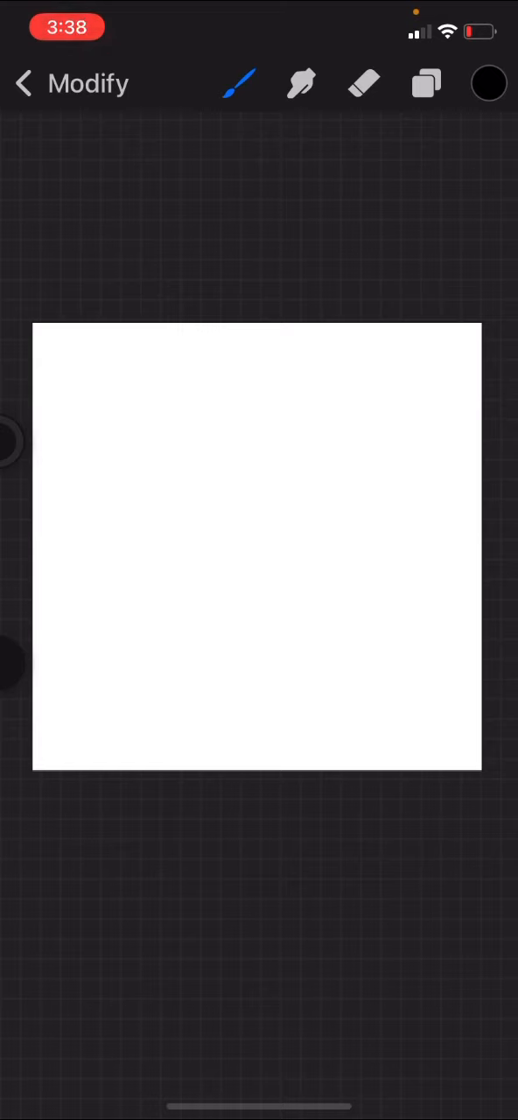
Pick black and drag the swatch onto the canvas to fill Layer 2 solid black
{"action": "left_click", "coordinate": [489, 83]}
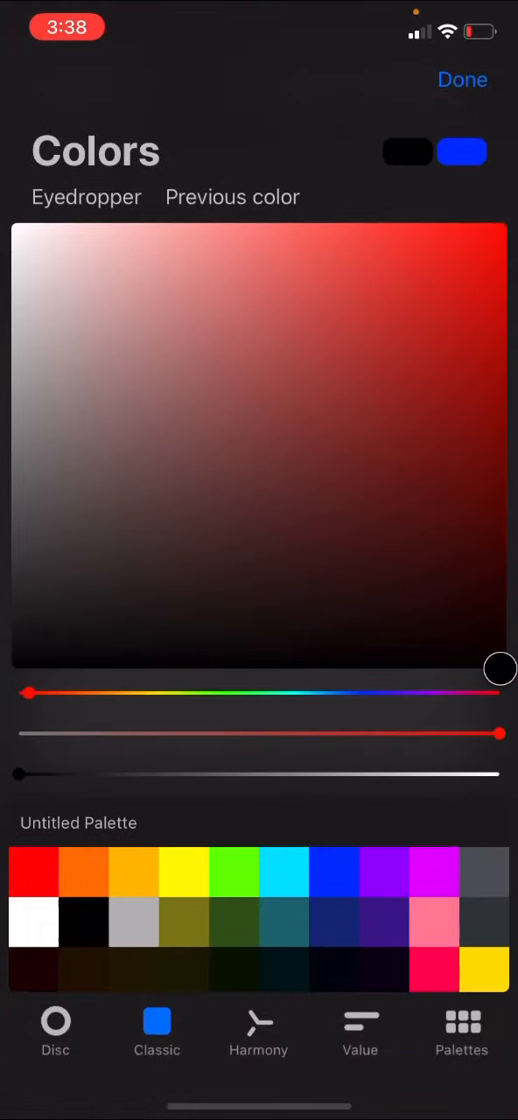
{"action": "left_click", "coordinate": [463, 80]}
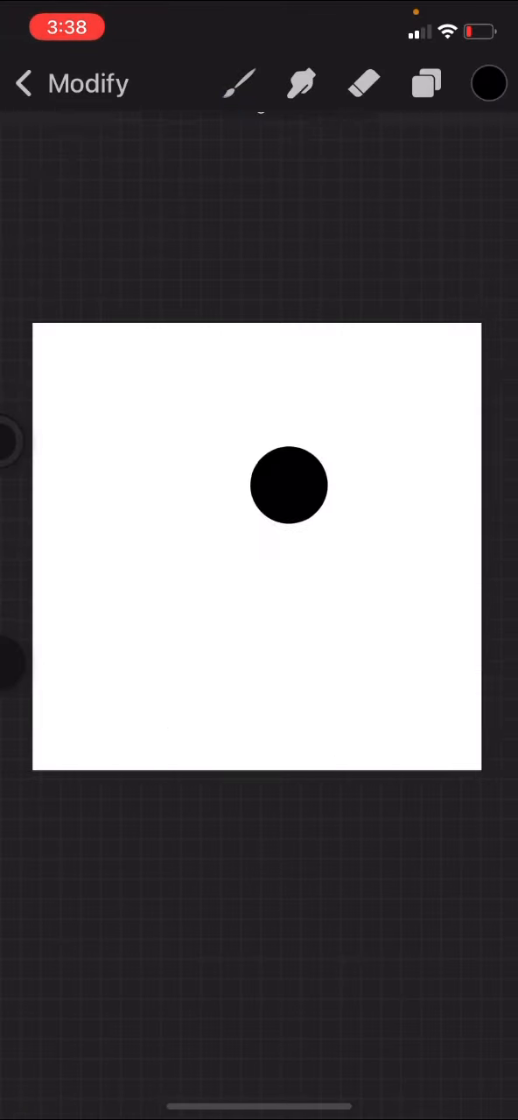
{"action": "left_click", "coordinate": [239, 83]}
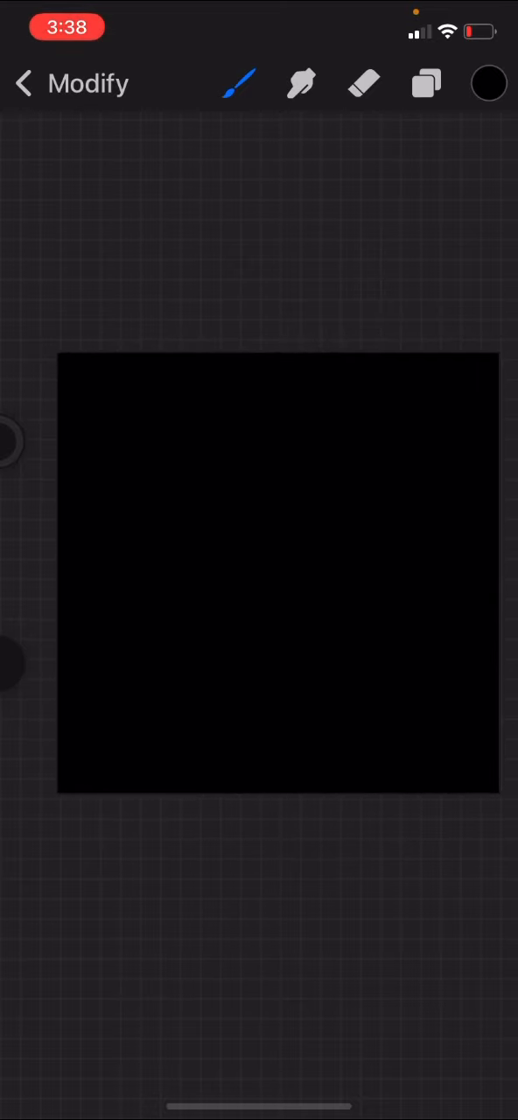
{"action": "left_click", "coordinate": [427, 84]}
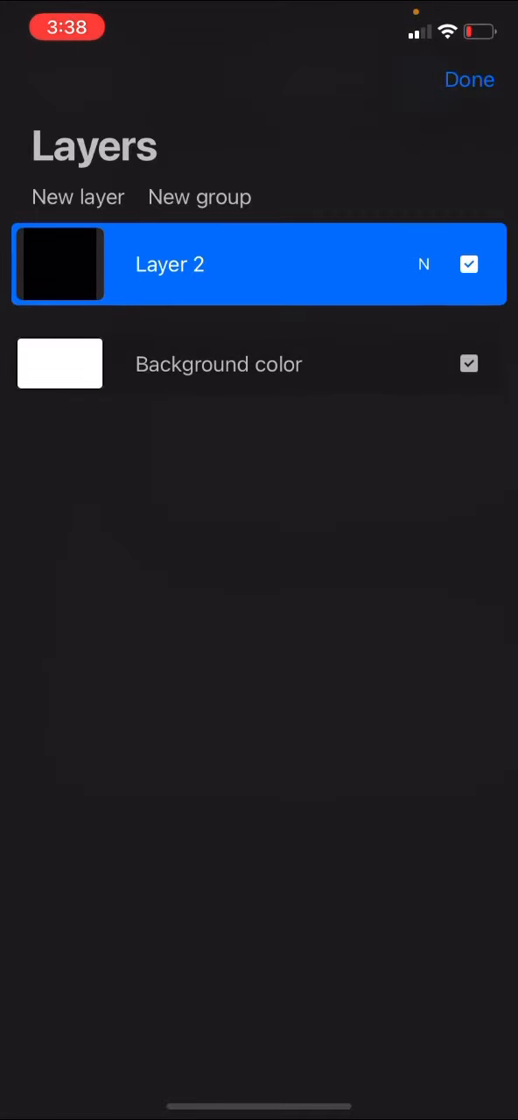
{"action": "left_click", "coordinate": [469, 79]}
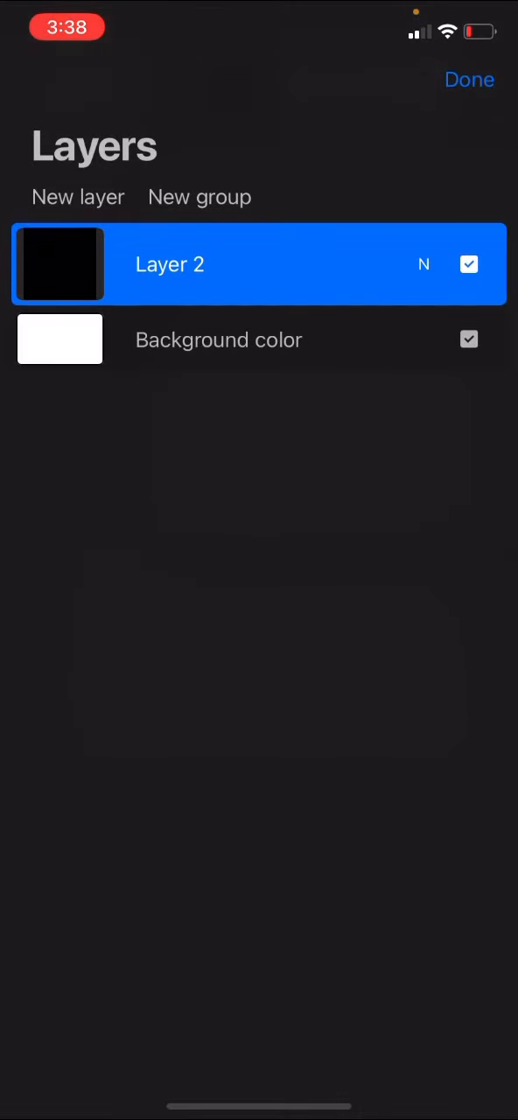
Insert a photo of the black Discord logo onto the canvas as a new layer
{"action": "left_click", "coordinate": [470, 79]}
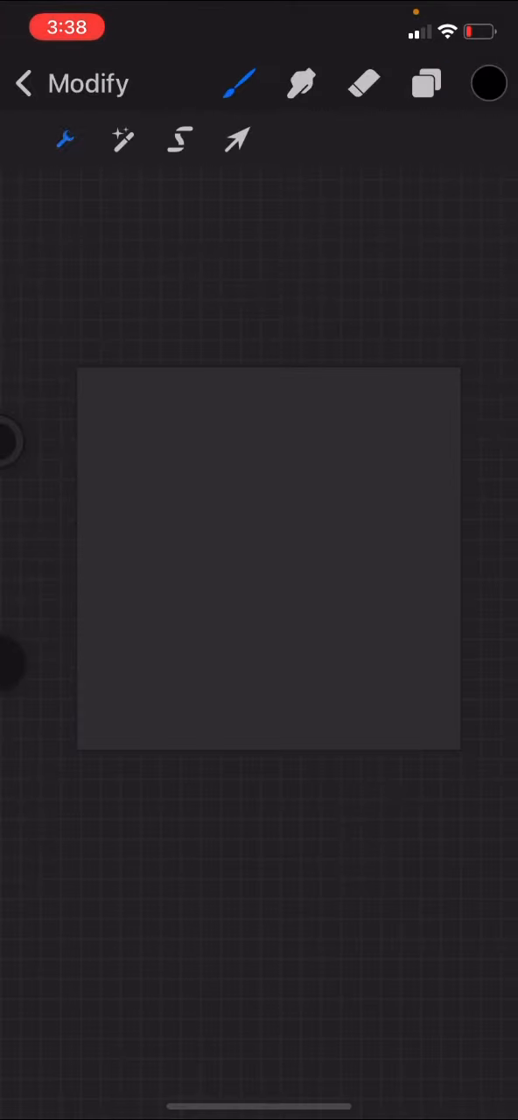
{"action": "left_click", "coordinate": [65, 141]}
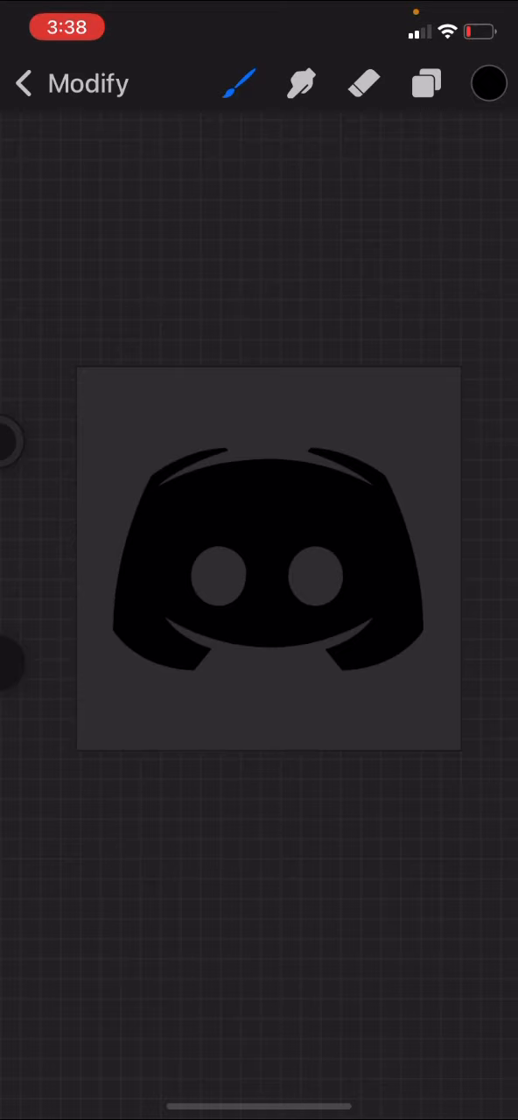
{"action": "left_click", "coordinate": [426, 84]}
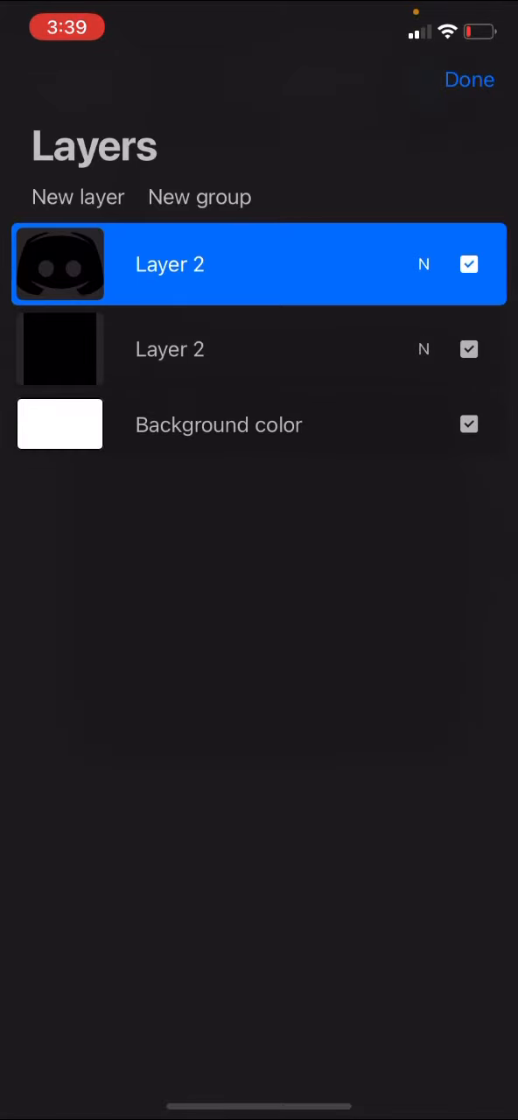
Duplicate the Discord logo layer and set the current colour to vivid purple
{"action": "left_click", "coordinate": [470, 80]}
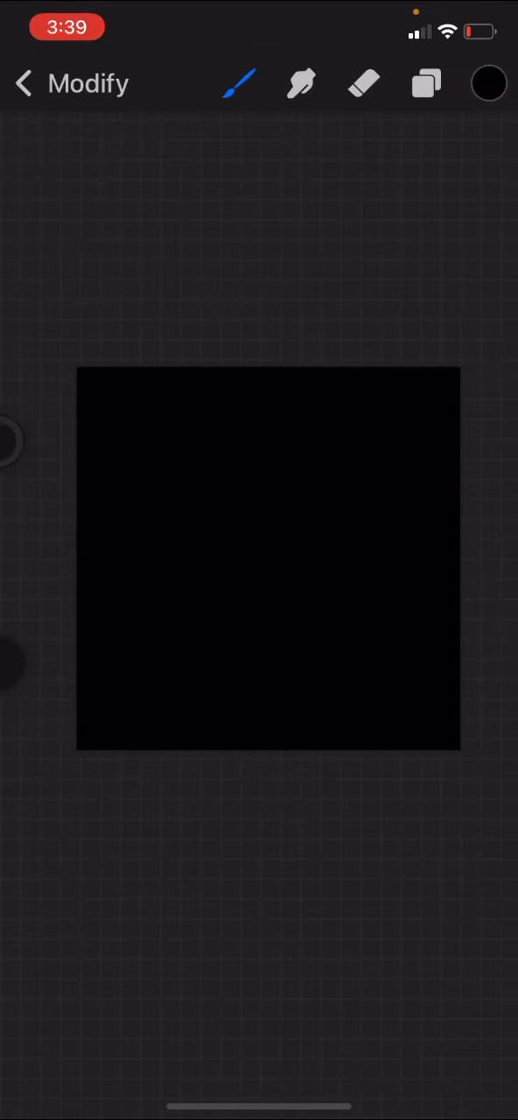
{"action": "left_click", "coordinate": [426, 83]}
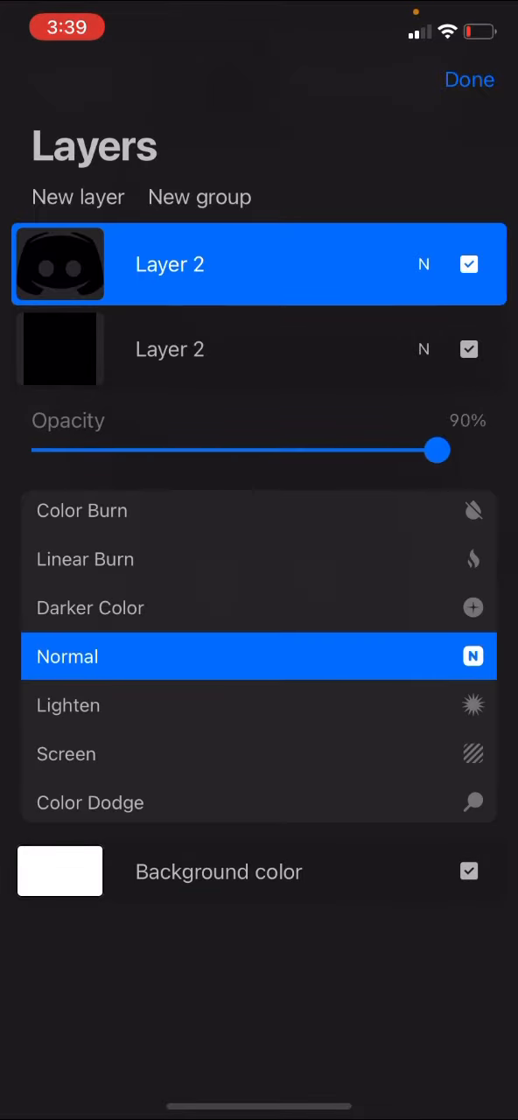
{"action": "left_click", "coordinate": [470, 79]}
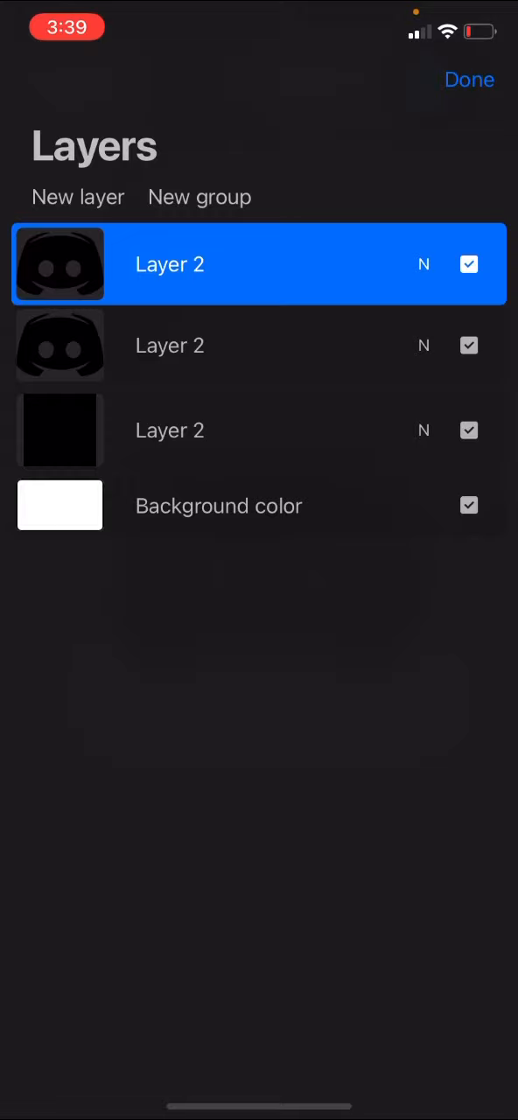
{"action": "left_click", "coordinate": [170, 349]}
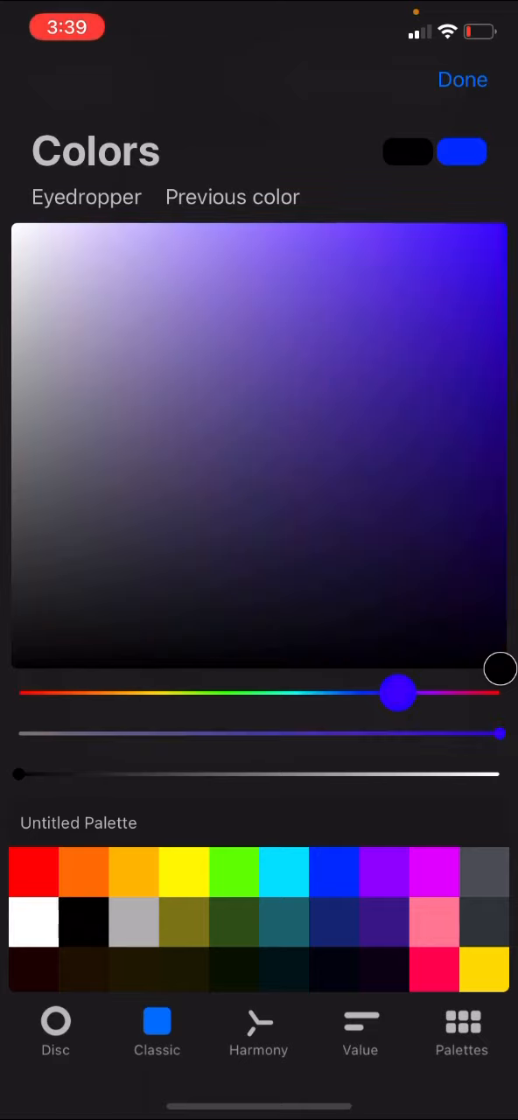
{"action": "left_click_drag", "start_coordinate": [399, 693], "coordinate": [426, 693]}
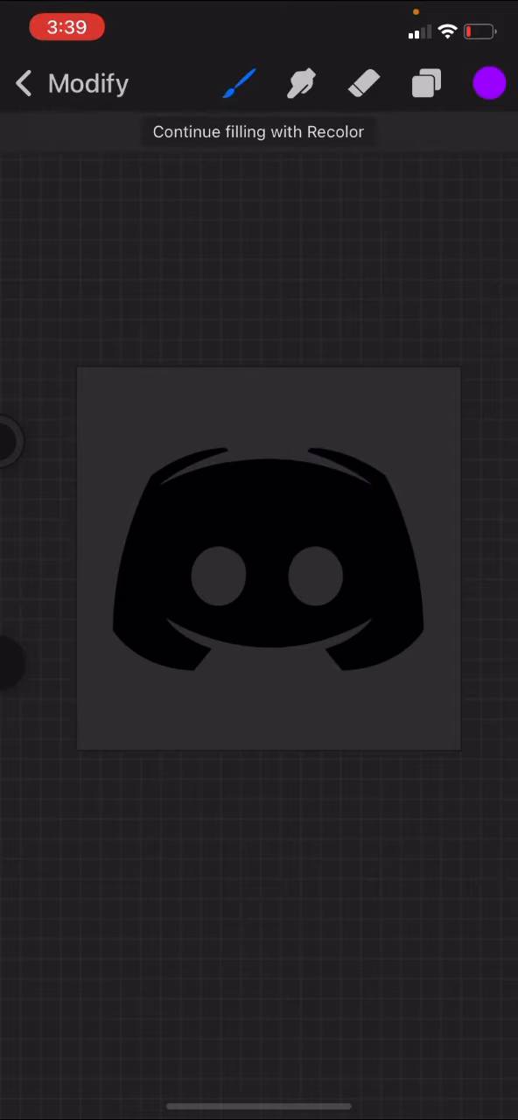
Check the glowing logo layer's blend mode, keeping Normal at full opacity
{"action": "left_click", "coordinate": [426, 83]}
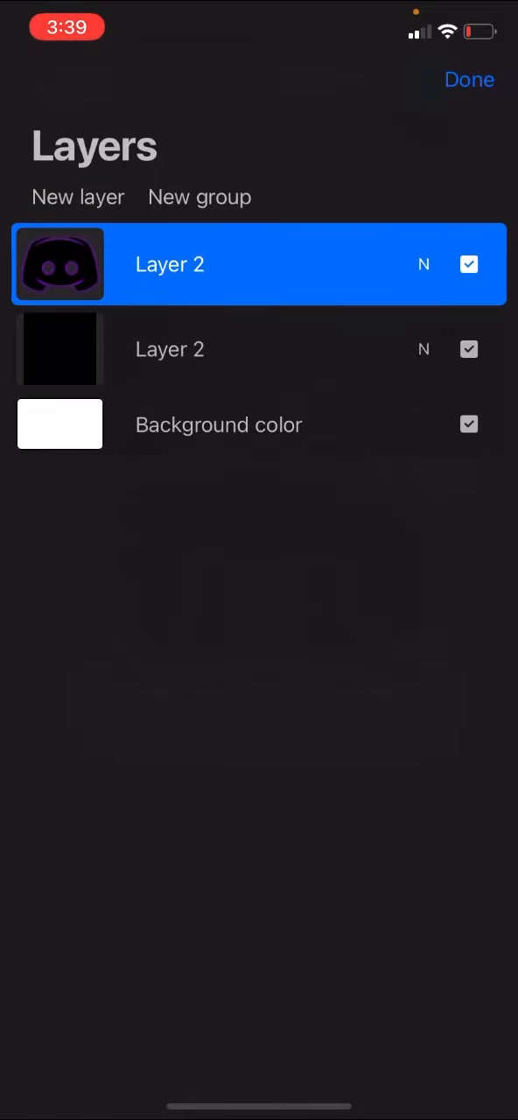
{"action": "left_click", "coordinate": [424, 349]}
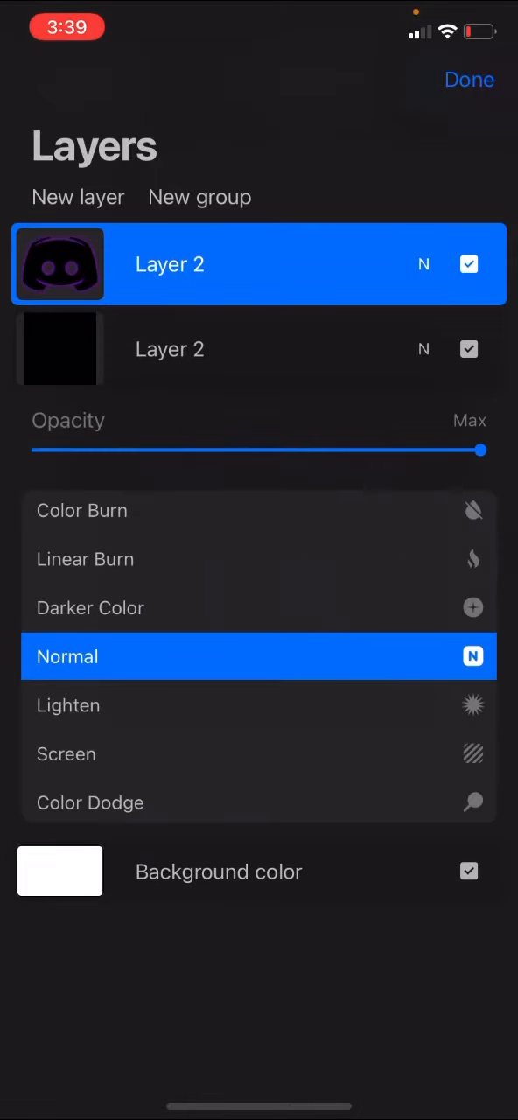
{"action": "left_click", "coordinate": [470, 80]}
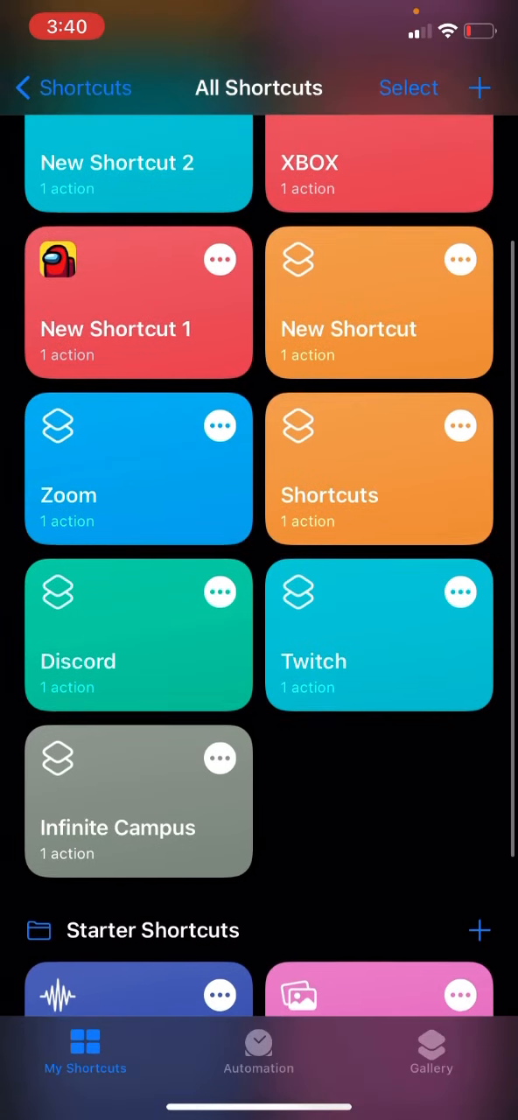
Add an Open app action to New Shortcut 4, set to launch Discord
{"action": "scroll", "scroll_direction": "down", "scroll_amount": 3}
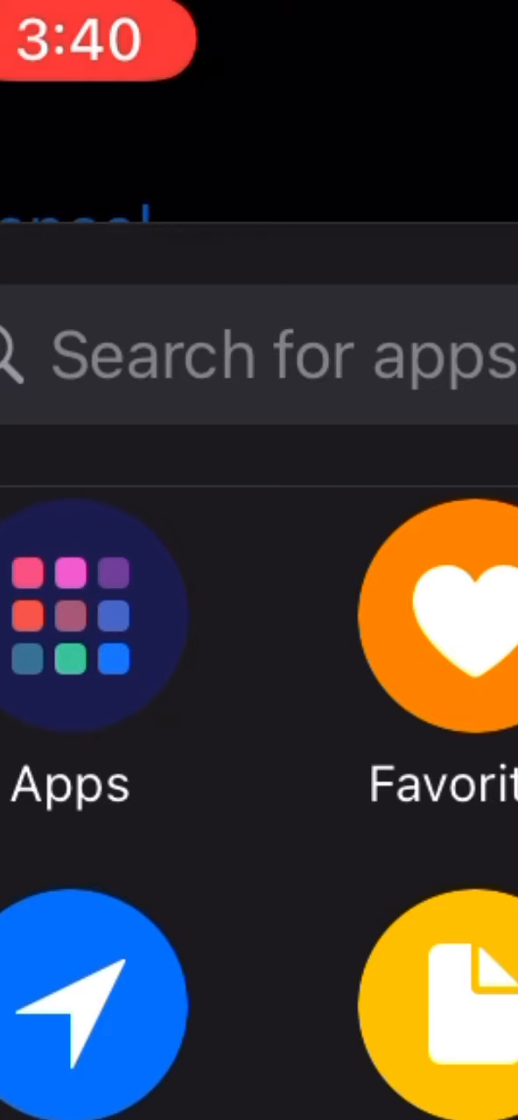
{"action": "type", "text": "Open"}
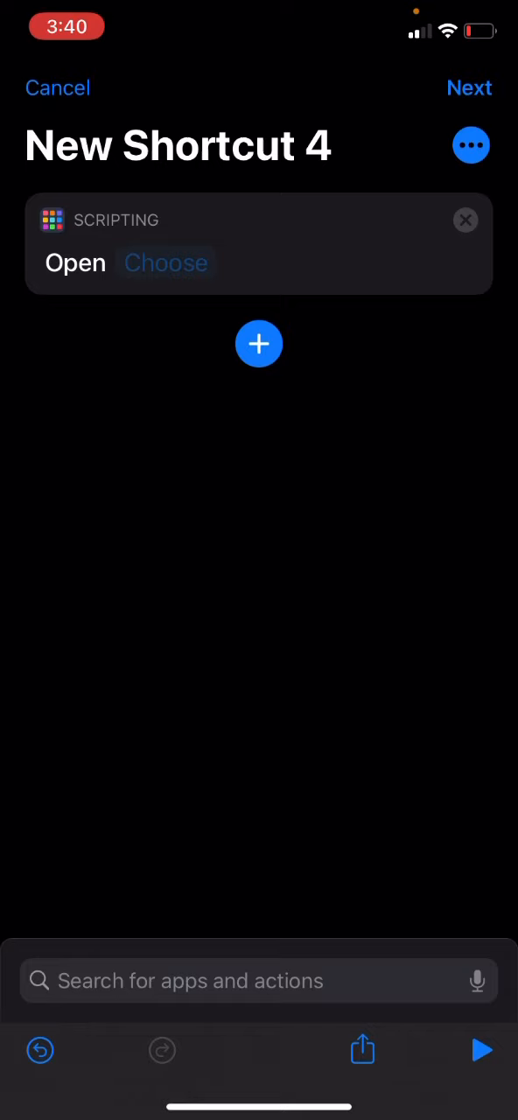
{"action": "left_click", "coordinate": [166, 262]}
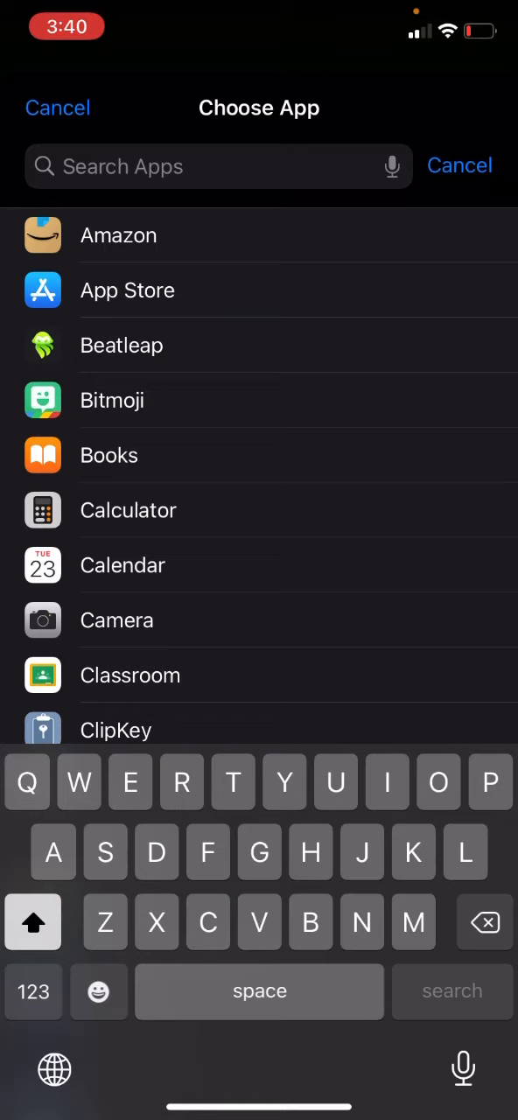
{"action": "type", "text": "Disc"}
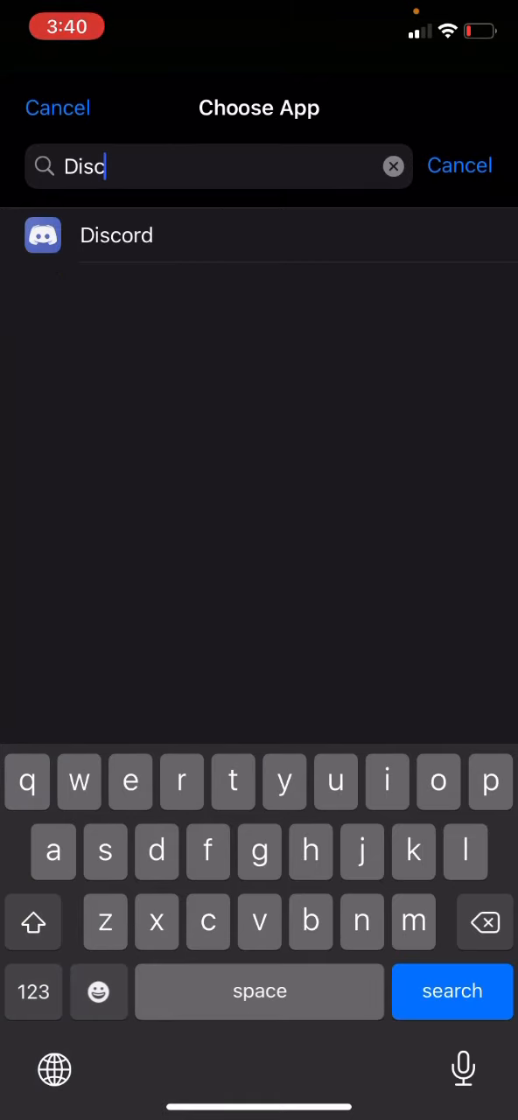
{"action": "left_click", "coordinate": [393, 166]}
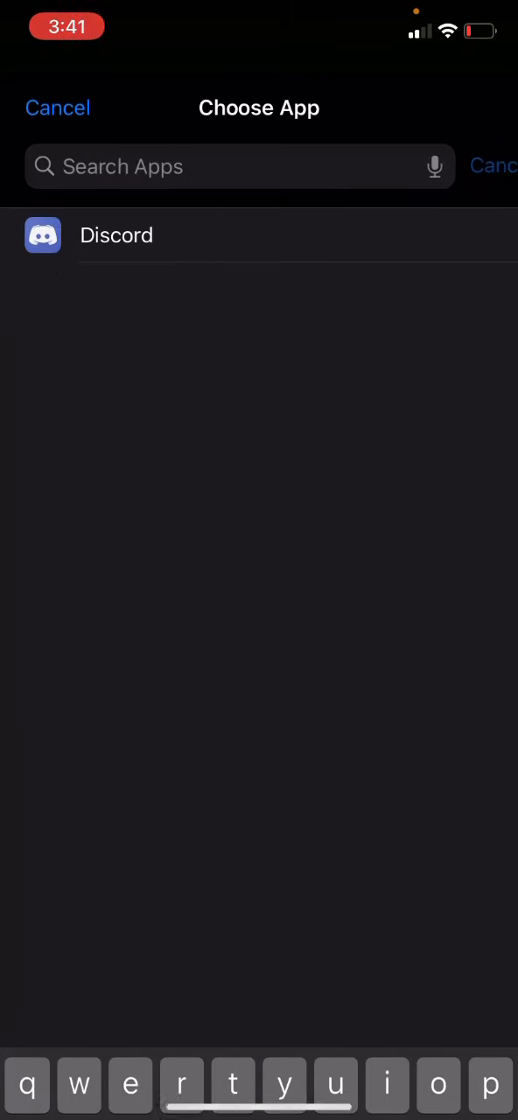
{"action": "left_click", "coordinate": [116, 235]}
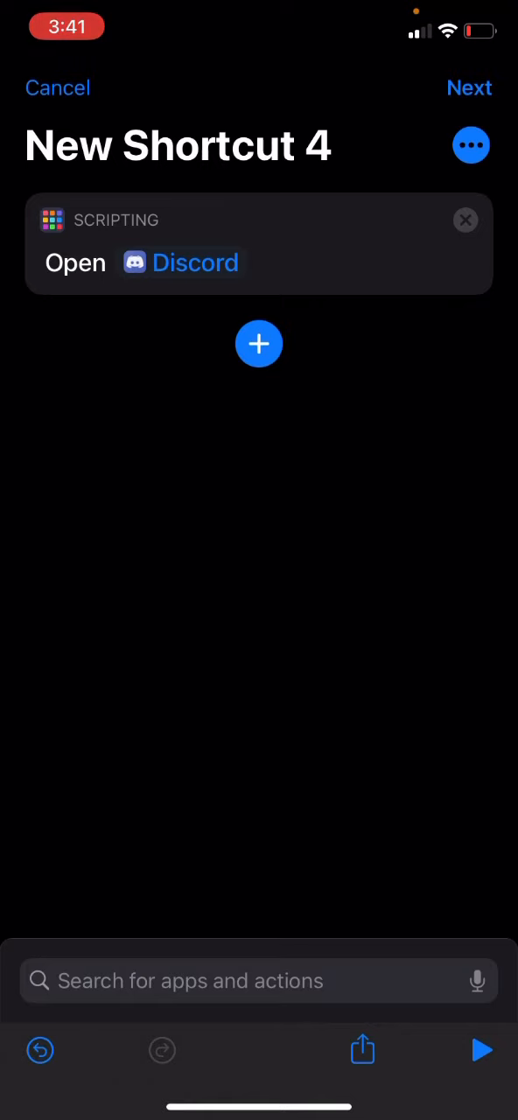
Name the shortcut Discord and give its home-screen entry the name Discord
{"action": "left_click", "coordinate": [471, 145]}
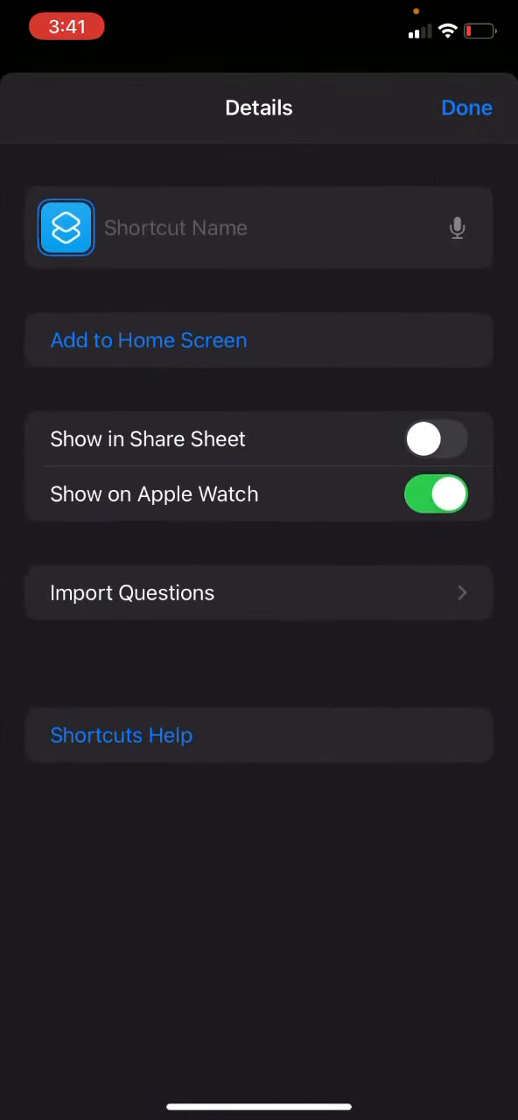
{"action": "type", "text": "Discor"}
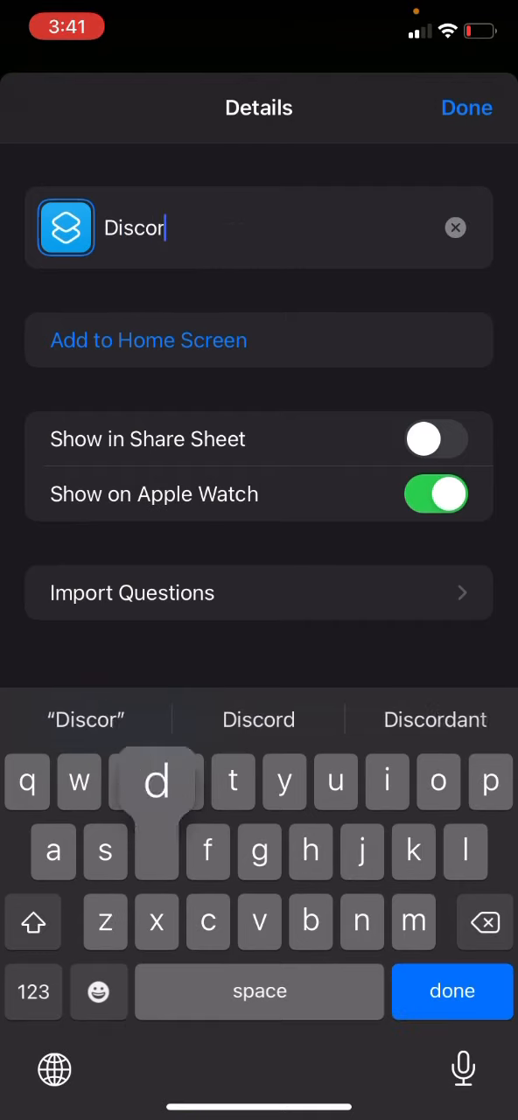
{"action": "left_click", "coordinate": [149, 340]}
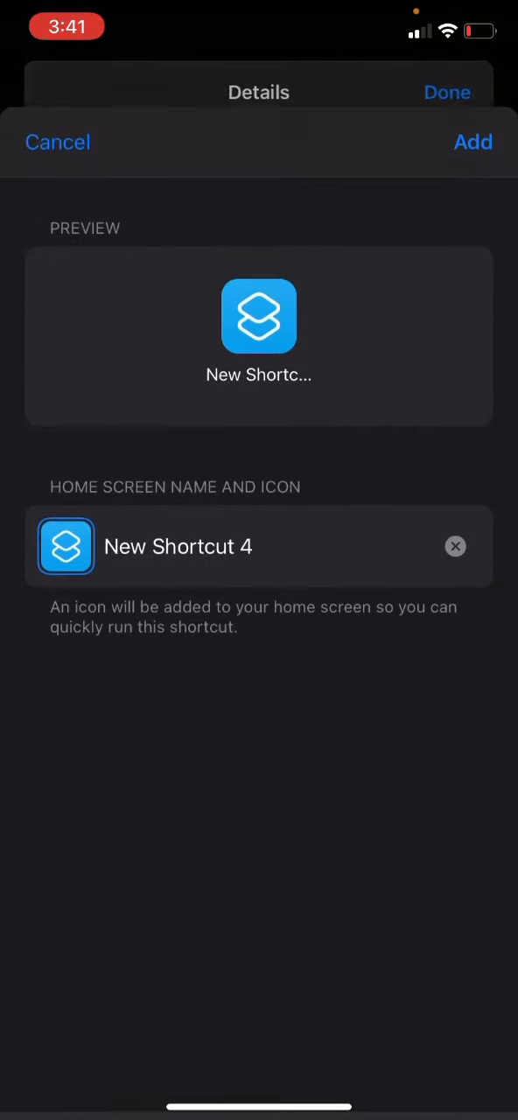
{"action": "left_click", "coordinate": [455, 546]}
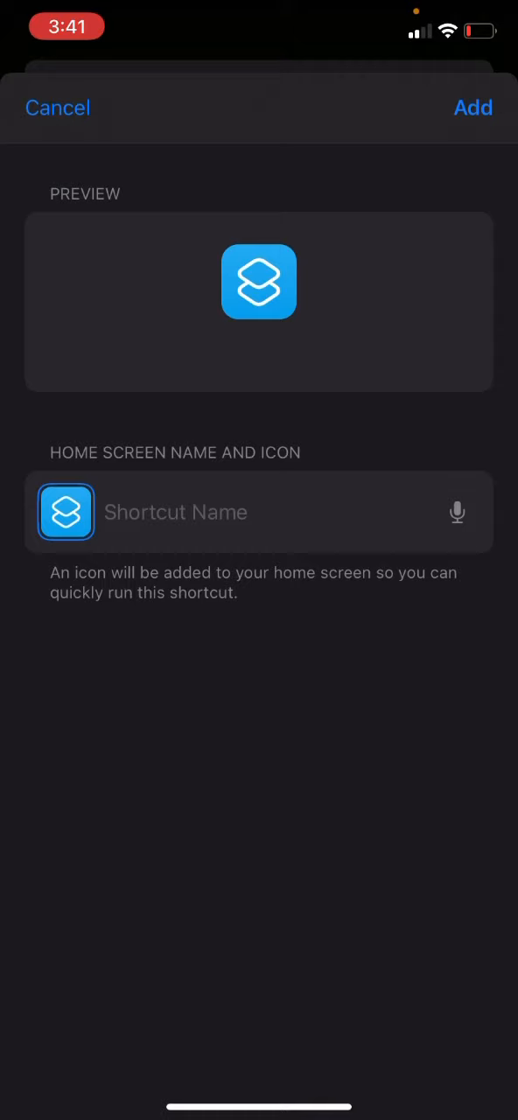
{"action": "type", "text": "Discord"}
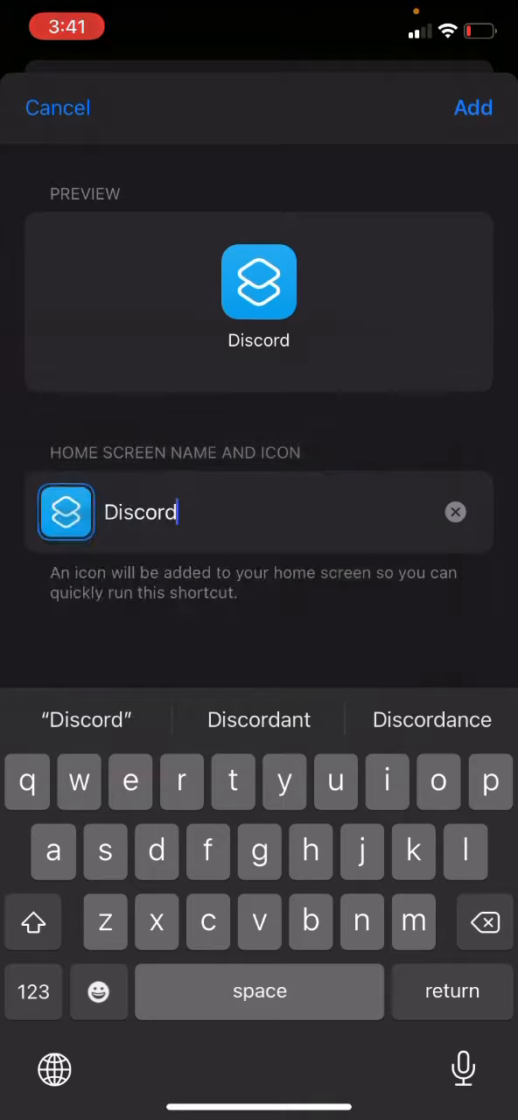
Use the purple glowing logo photo as the icon, add it, and launch Discord
{"action": "left_click", "coordinate": [65, 512]}
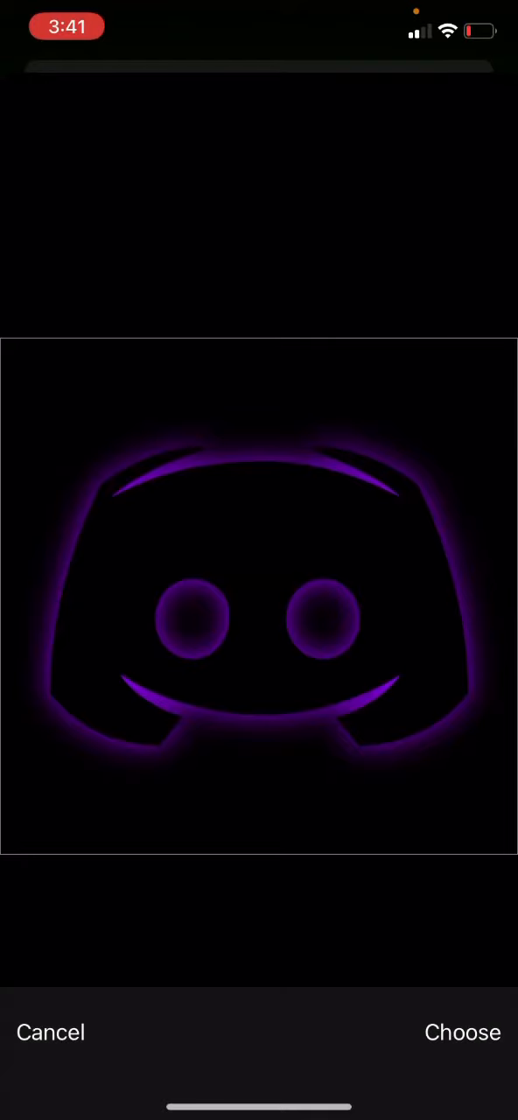
{"action": "left_click", "coordinate": [462, 1033]}
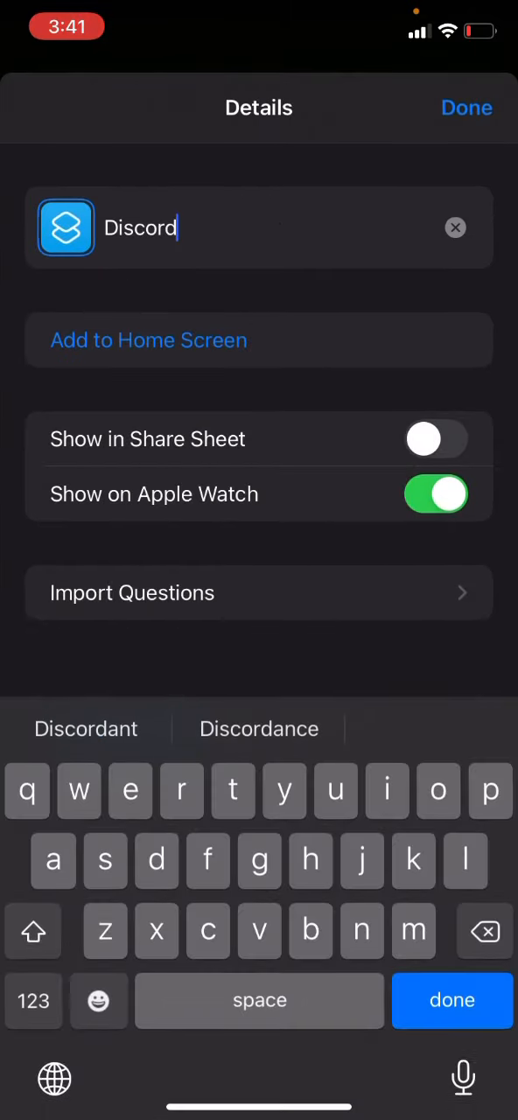
{"action": "left_click", "coordinate": [467, 108]}
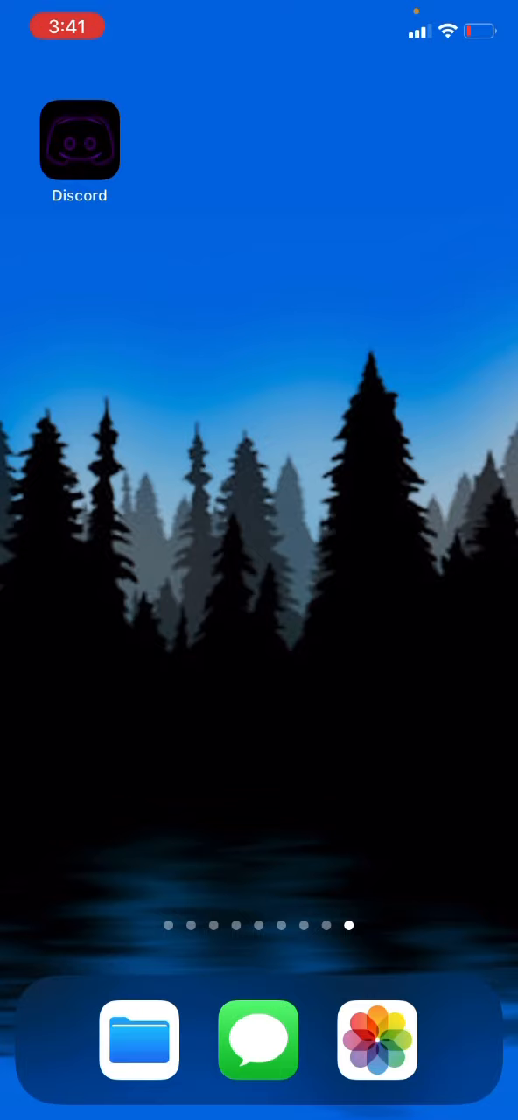
{"action": "left_click", "coordinate": [79, 140]}
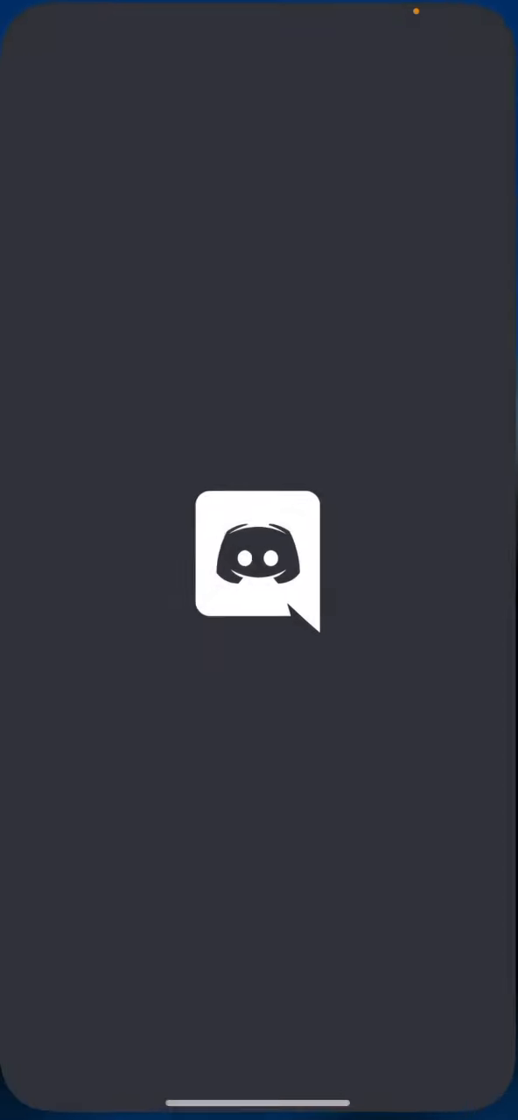